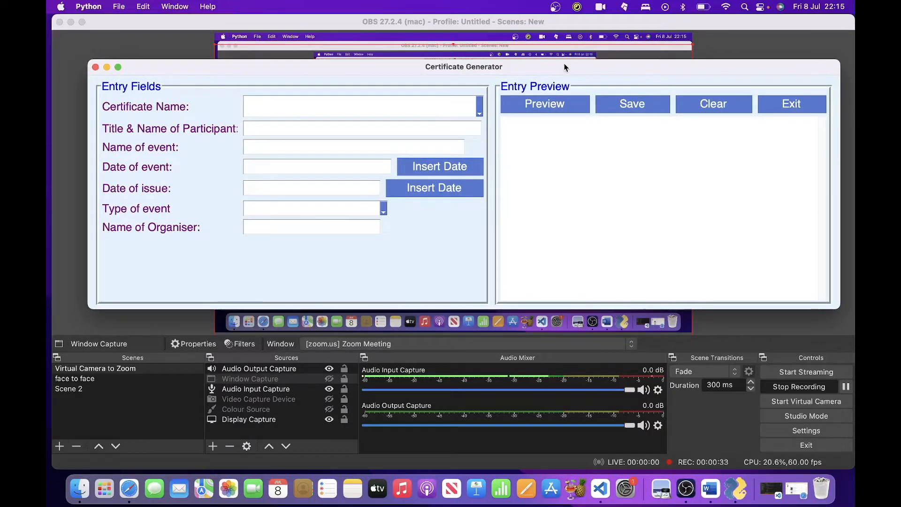
- Show the Certificate Name choices: Participation, Attendance, Achievement
{"action": "left_click", "coordinate": [361, 106]}
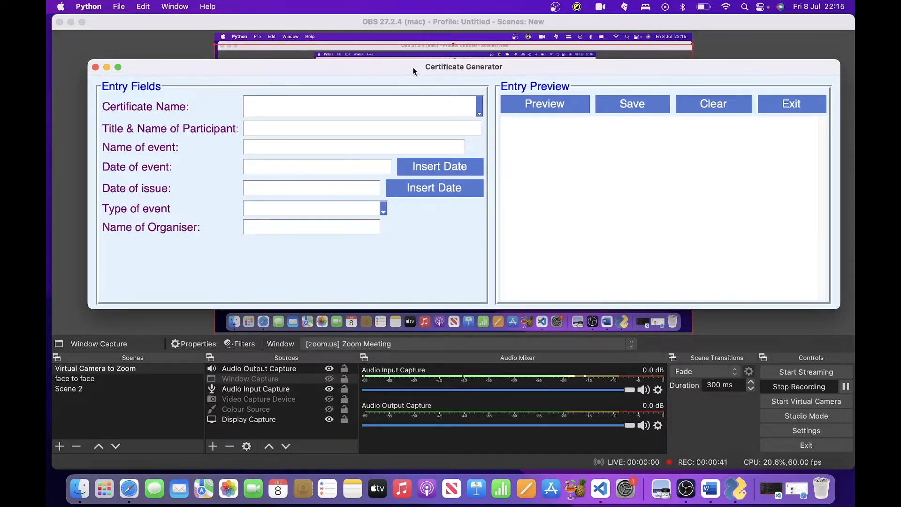
{"action": "left_click", "coordinate": [360, 106]}
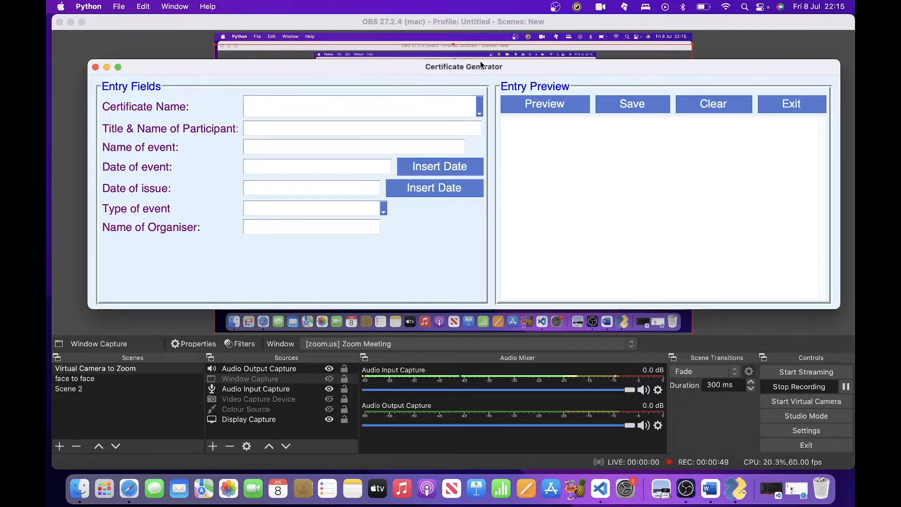
{"action": "mouse_move", "coordinate": [580, 71]}
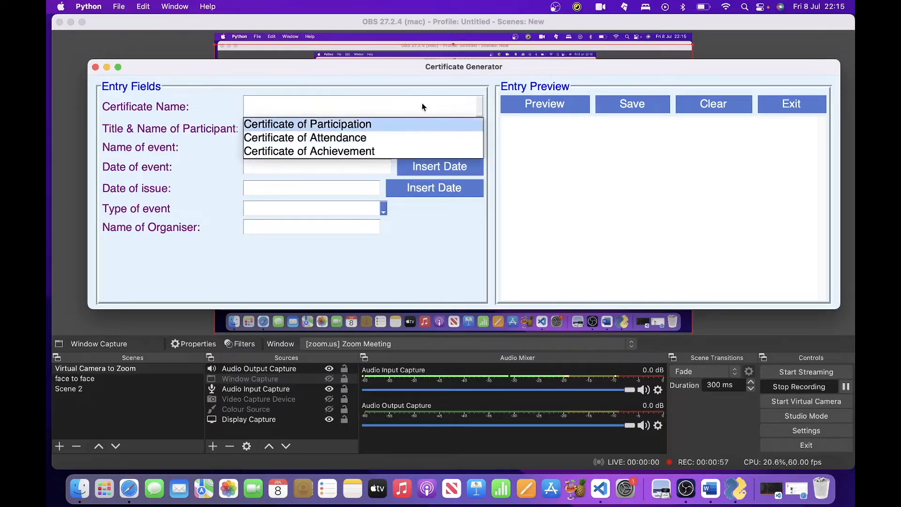
{"action": "left_click", "coordinate": [305, 137]}
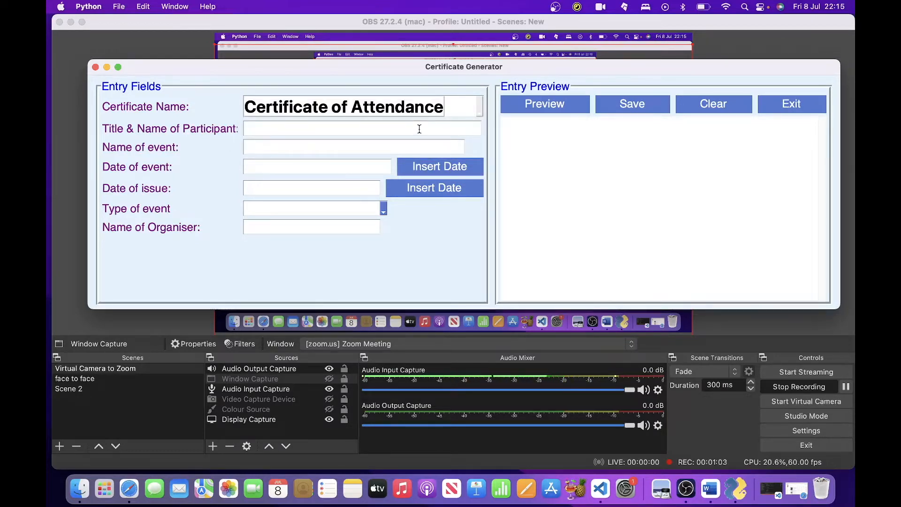
{"action": "type", "text": "Dr"}
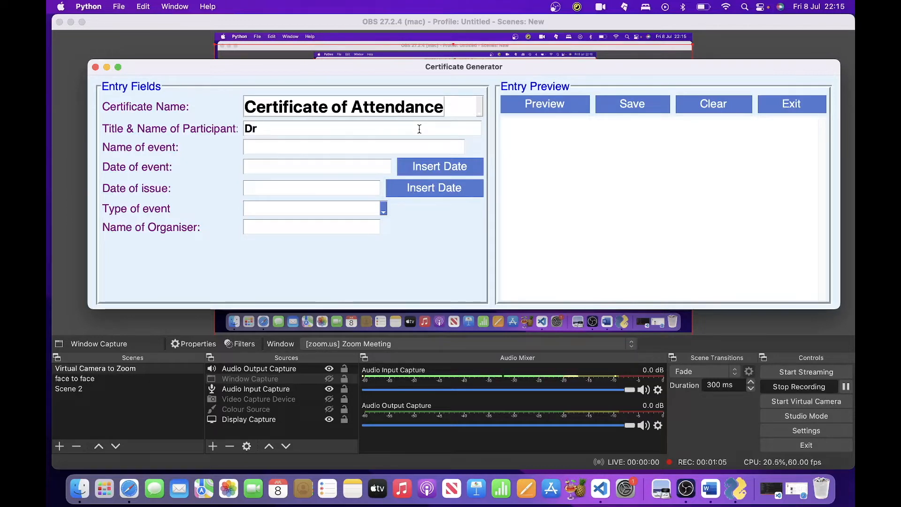
{"action": "type", "text": "Tom"}
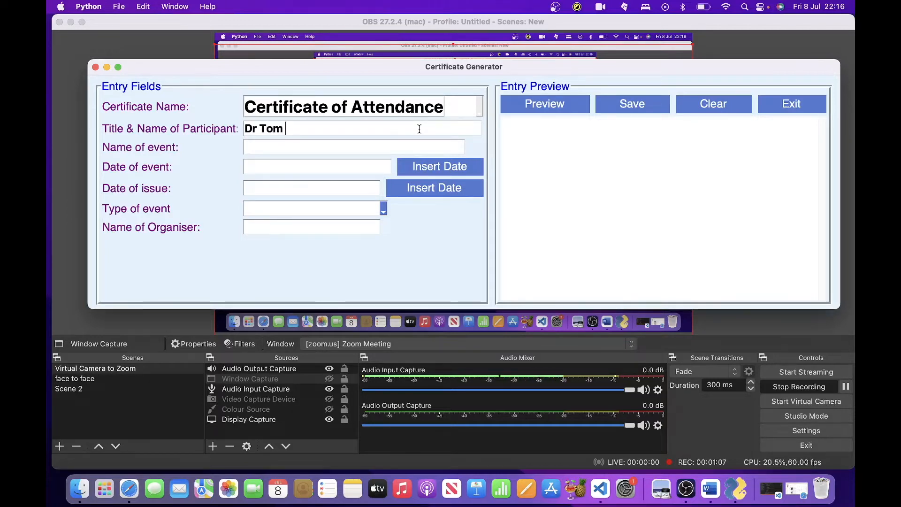
{"action": "type", "text": "Joseph"}
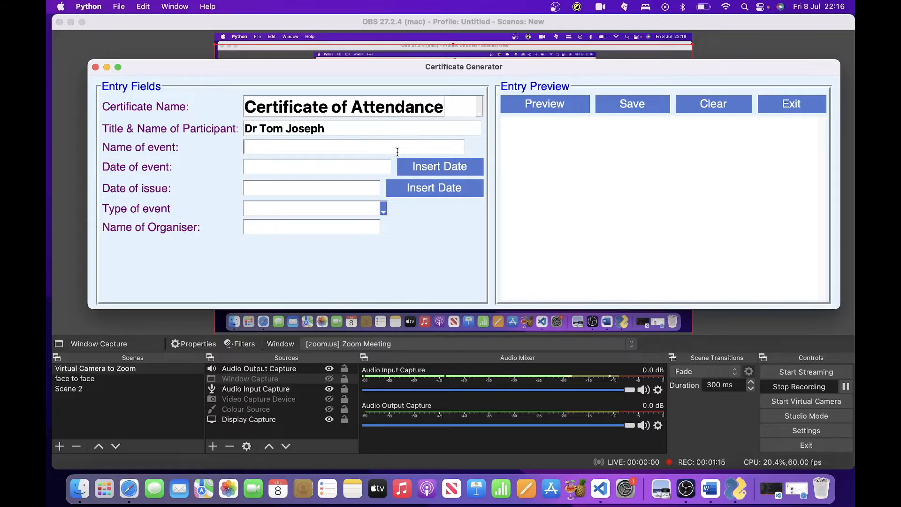
- Enter Psychology of Illness as the event name
{"action": "type", "text": "P"}
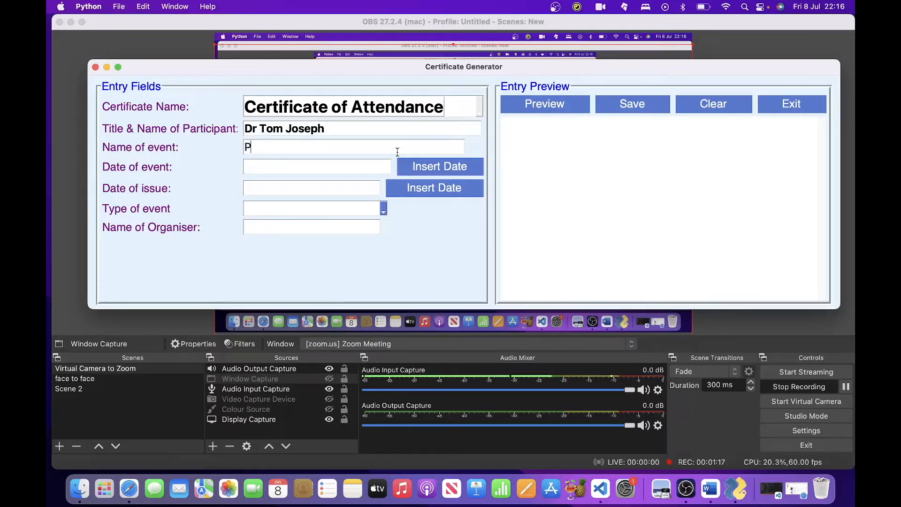
{"action": "type", "text": "sycho"}
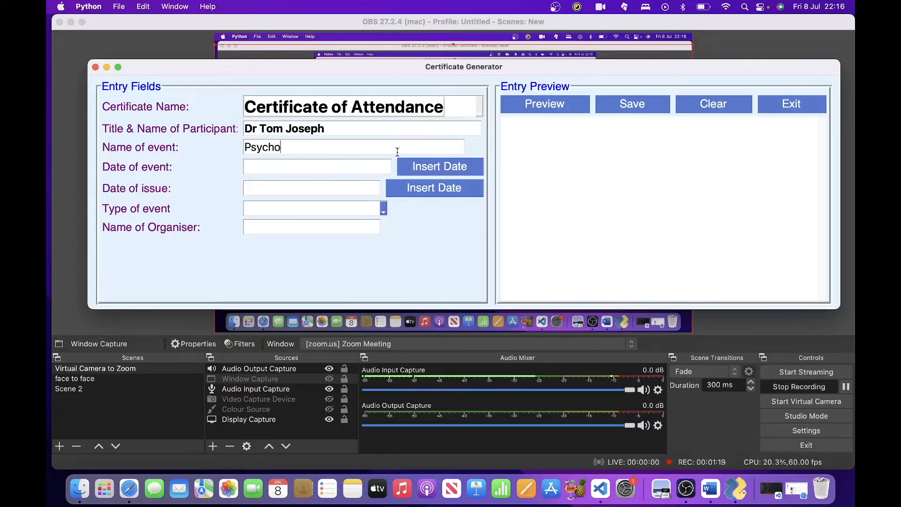
{"action": "type", "text": "logy of"}
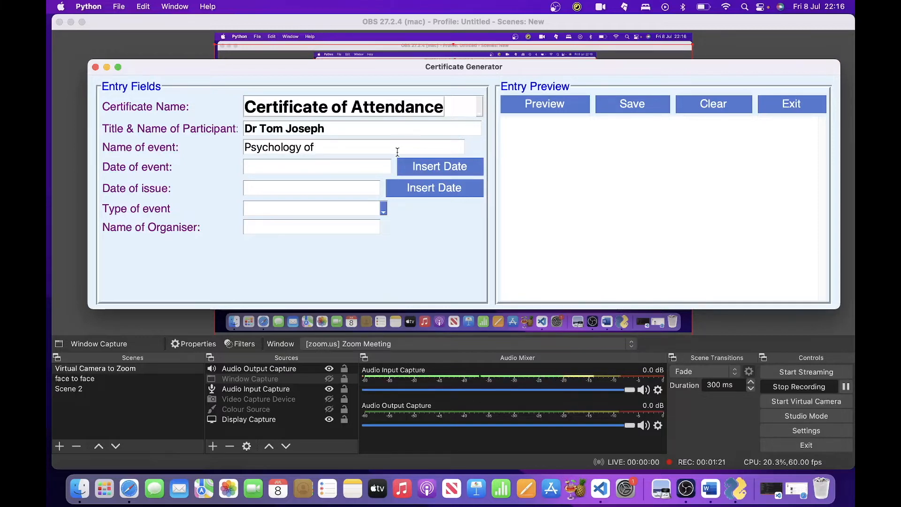
{"action": "type", "text": "Illness"}
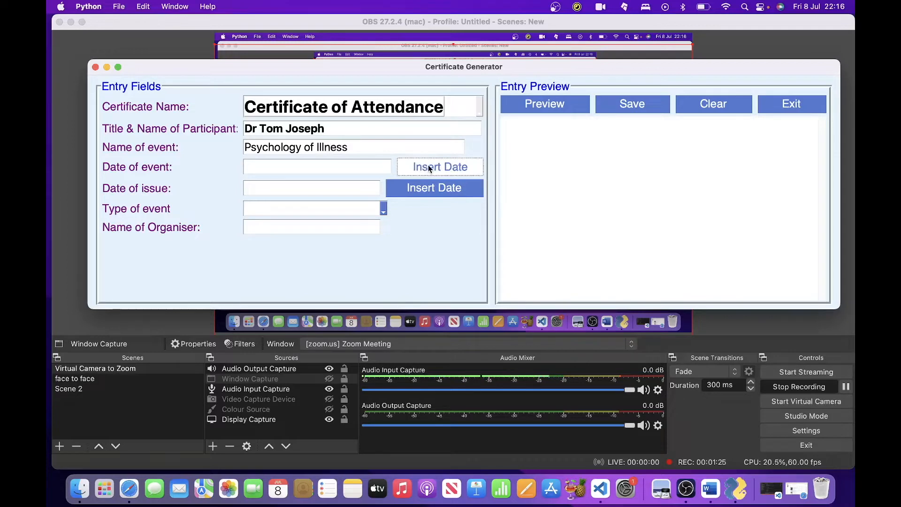
- Insert today's date 08-07-22 for event and issue dates and set event type Workshop
{"action": "left_click", "coordinate": [439, 166]}
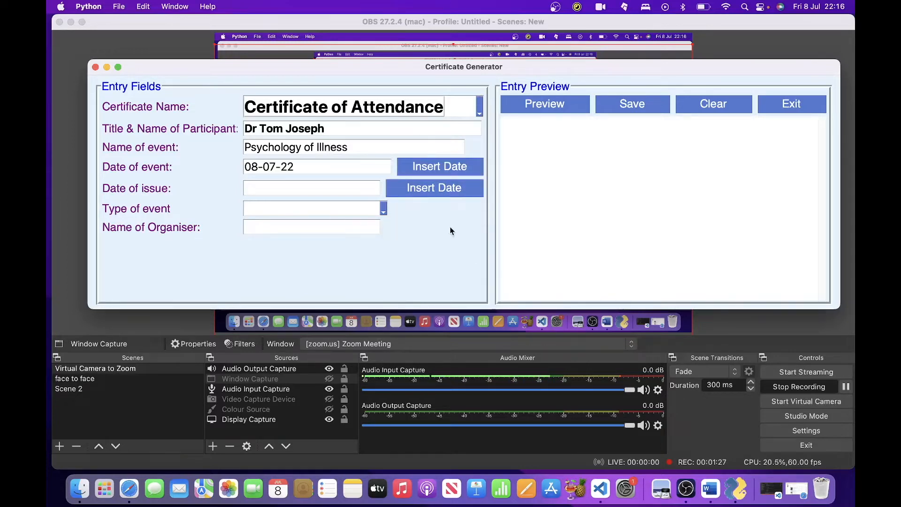
{"action": "left_click", "coordinate": [433, 188]}
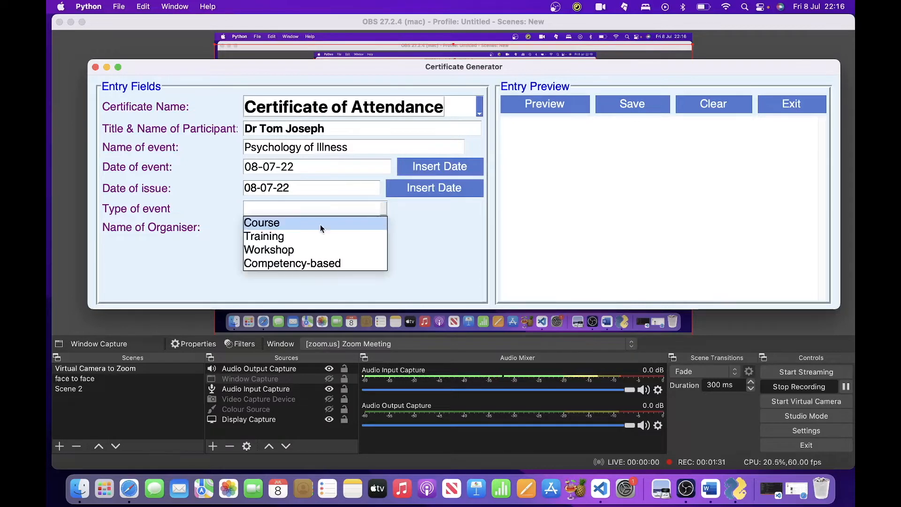
{"action": "mouse_move", "coordinate": [314, 236]}
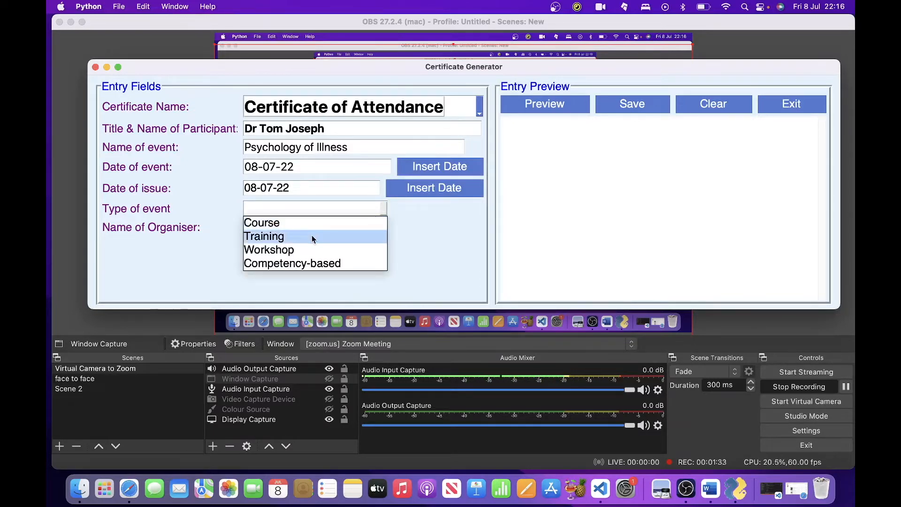
{"action": "left_click", "coordinate": [269, 249]}
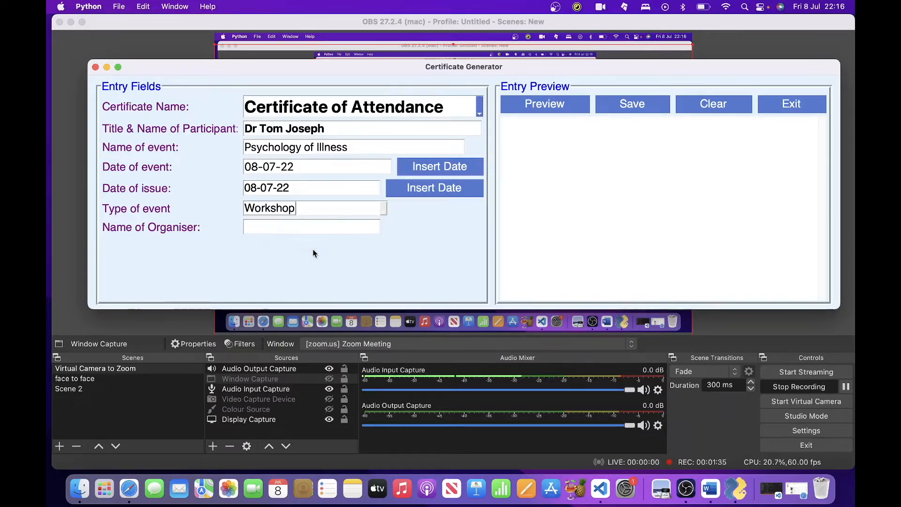
- Enter Dr Larry as the organiser
{"action": "left_click", "coordinate": [310, 226]}
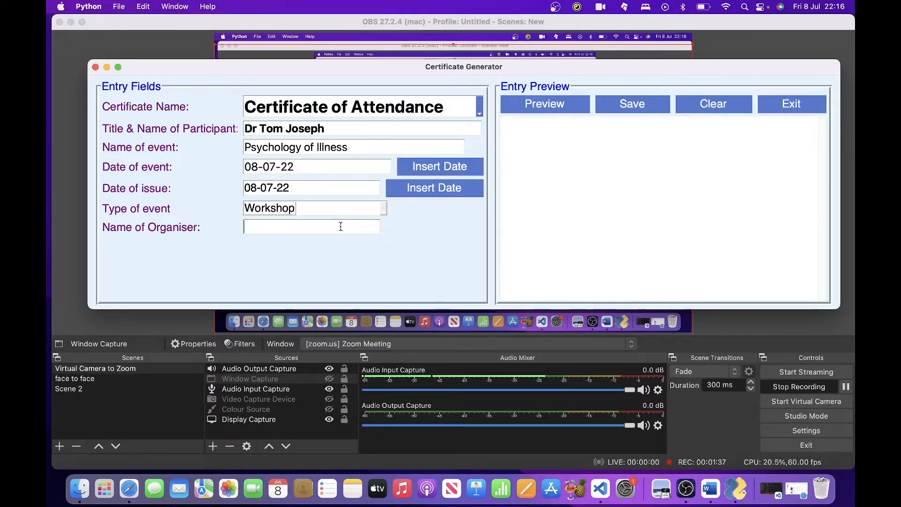
{"action": "type", "text": "Dr"}
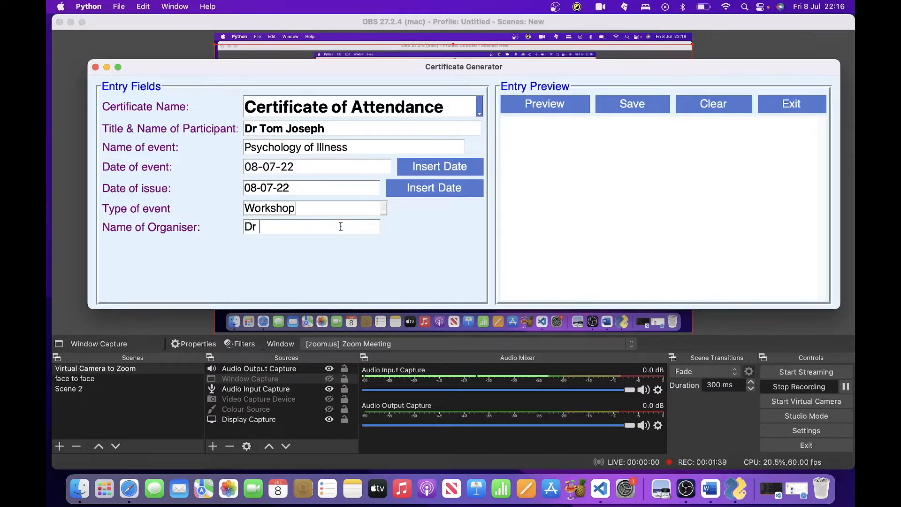
{"action": "type", "text": "Larry"}
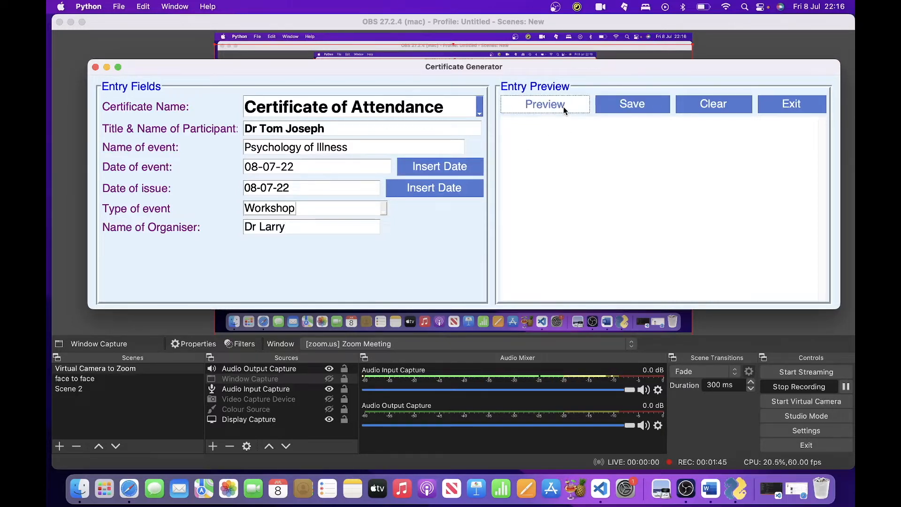
{"action": "mouse_move", "coordinate": [631, 104]}
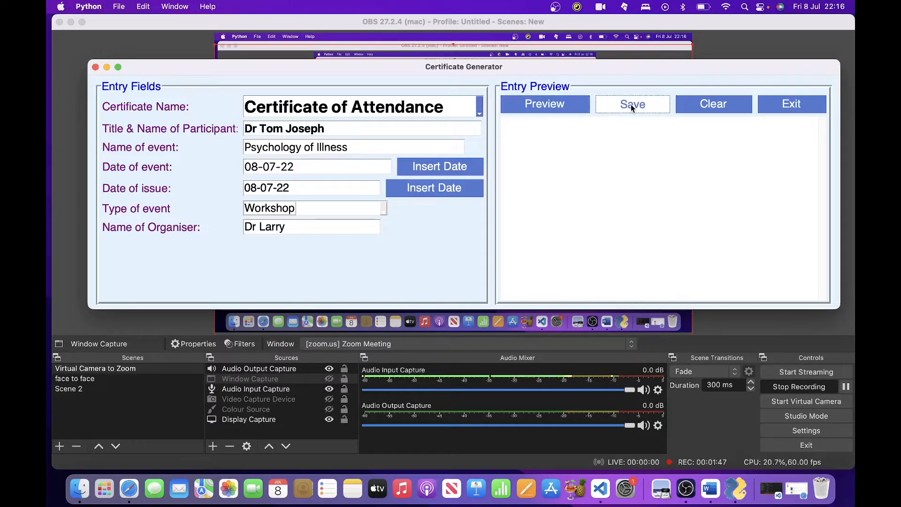
{"action": "left_click", "coordinate": [631, 104]}
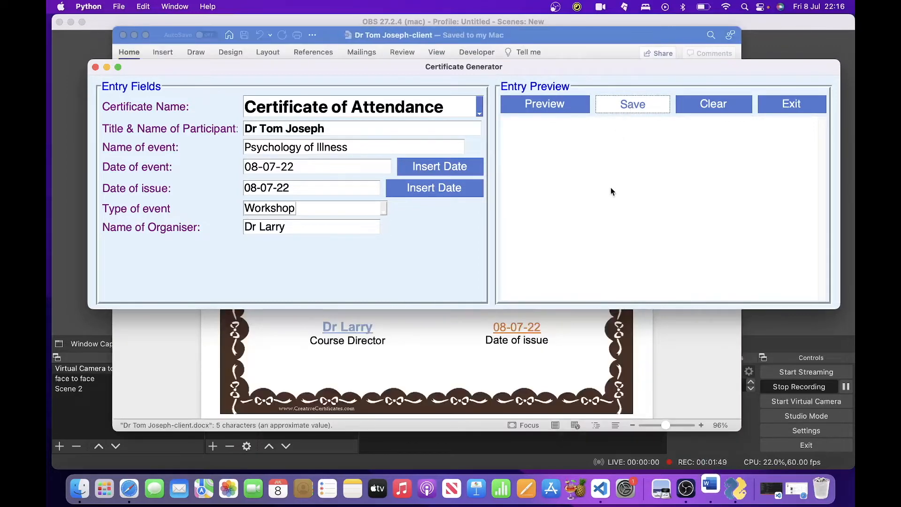
{"action": "left_click", "coordinate": [631, 104]}
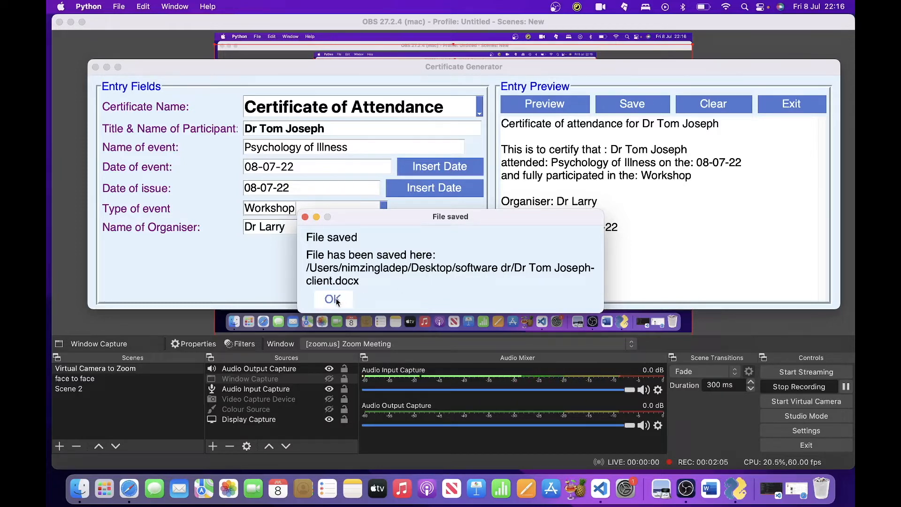
{"action": "left_click", "coordinate": [332, 299]}
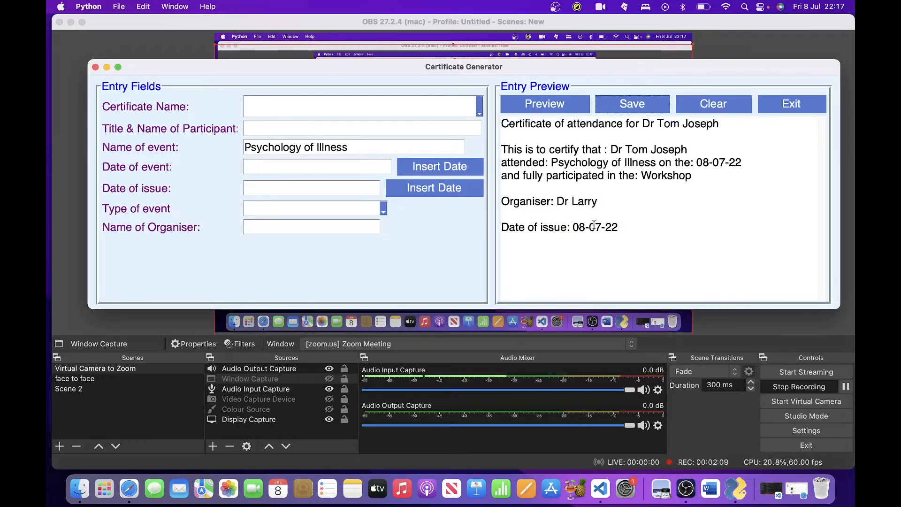
{"action": "mouse_move", "coordinate": [791, 111]}
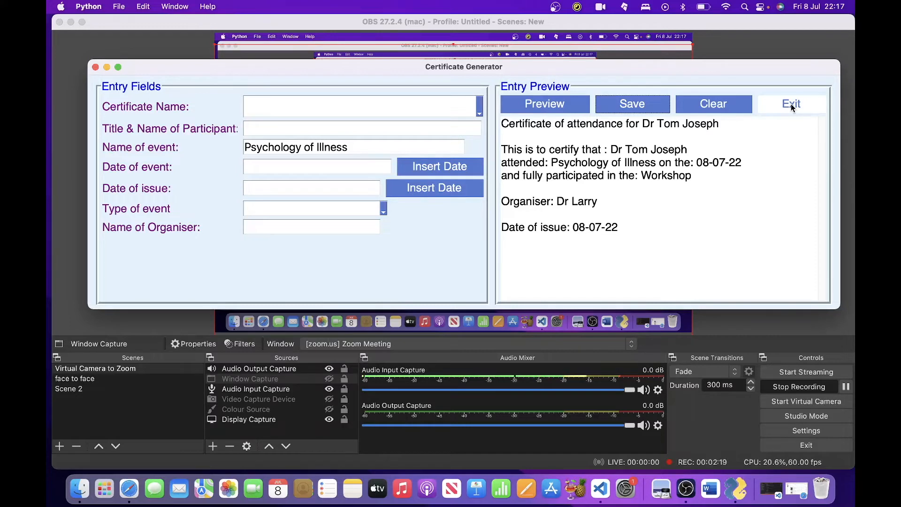
- Exit the generator, first declining then confirming the quit prompt
{"action": "left_click", "coordinate": [791, 104]}
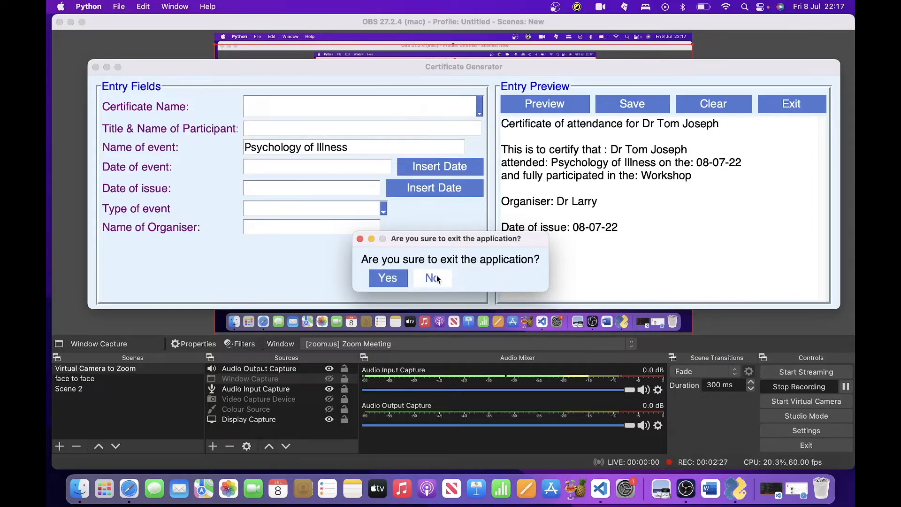
{"action": "left_click", "coordinate": [430, 278]}
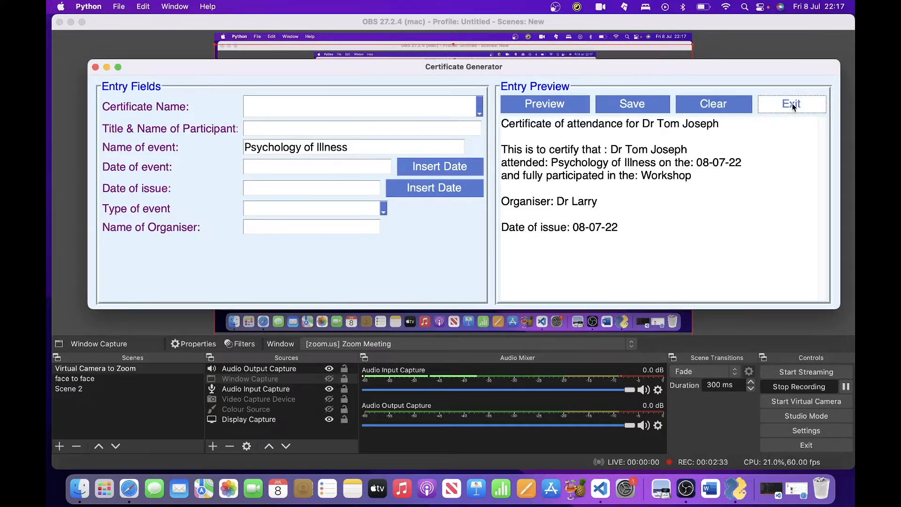
{"action": "left_click", "coordinate": [791, 104]}
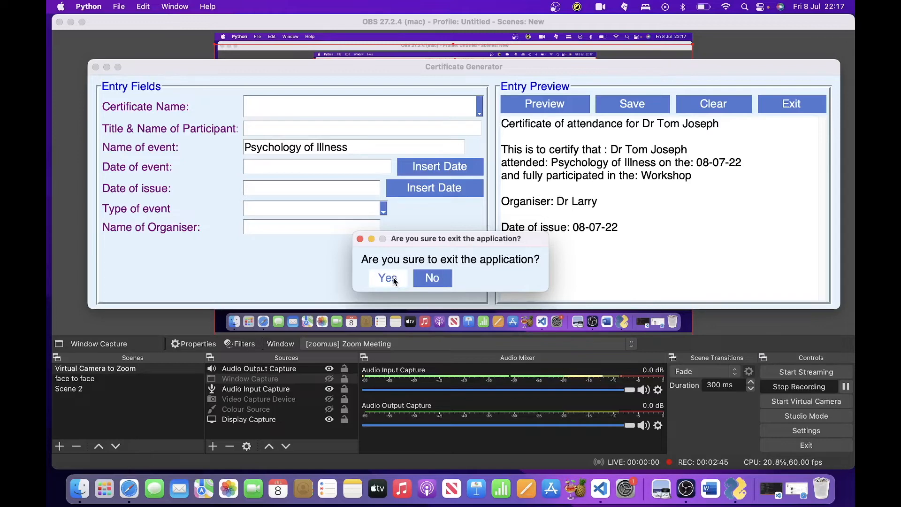
{"action": "left_click", "coordinate": [387, 278]}
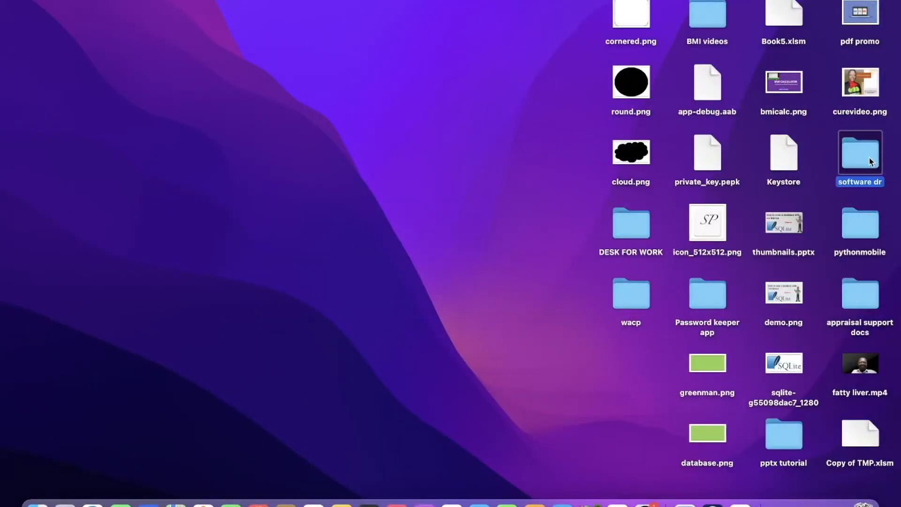
{"action": "double_click", "coordinate": [859, 153]}
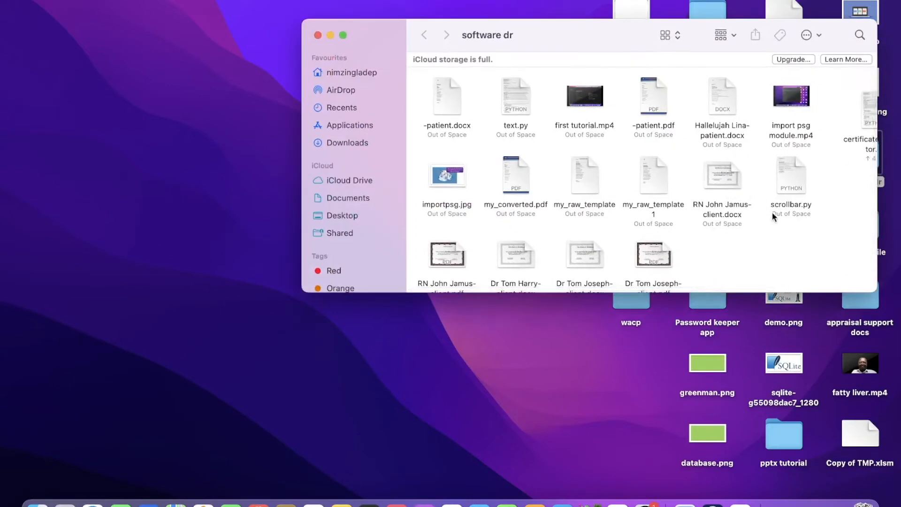
{"action": "scroll", "scroll_direction": "down", "scroll_amount": 3}
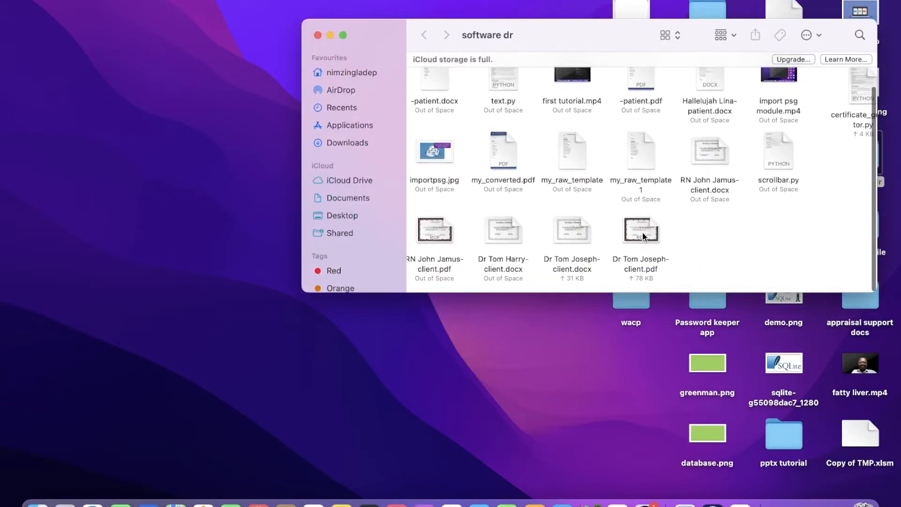
{"action": "double_click", "coordinate": [640, 230]}
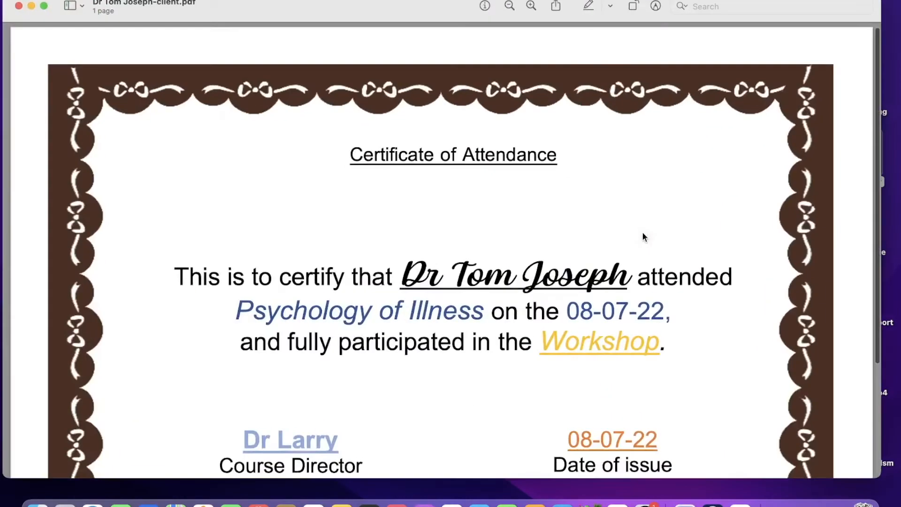
{"action": "scroll", "scroll_direction": "down", "scroll_amount": 3}
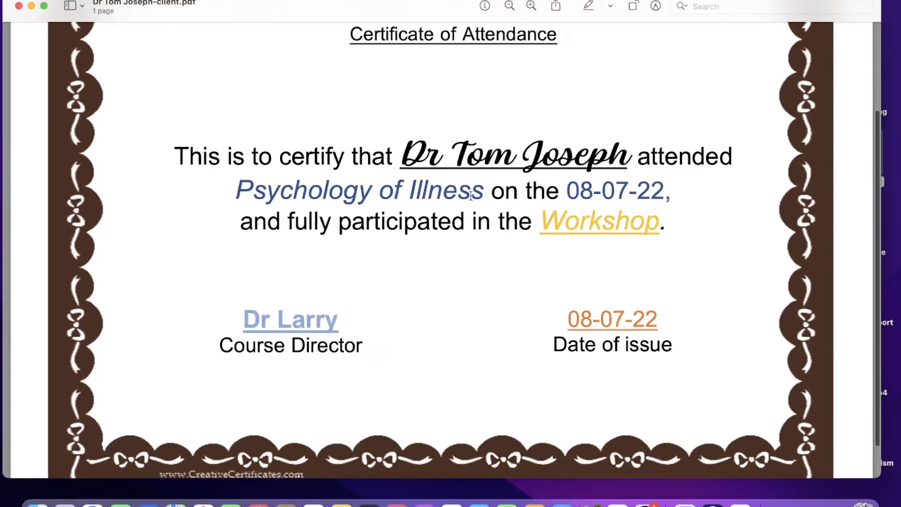
{"action": "mouse_move", "coordinate": [451, 203]}
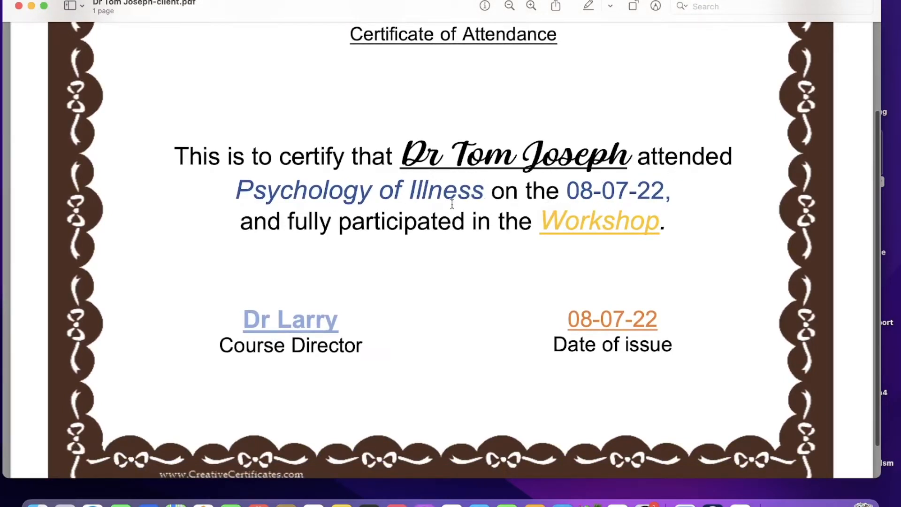
{"action": "mouse_move", "coordinate": [481, 339]}
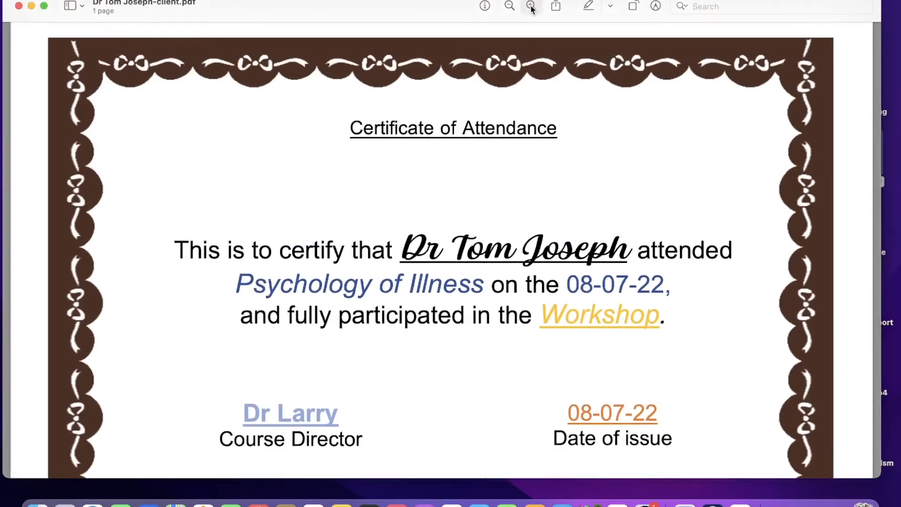
- Zoom the Preview view out and in until the whole certificate page fits
{"action": "left_click", "coordinate": [509, 6]}
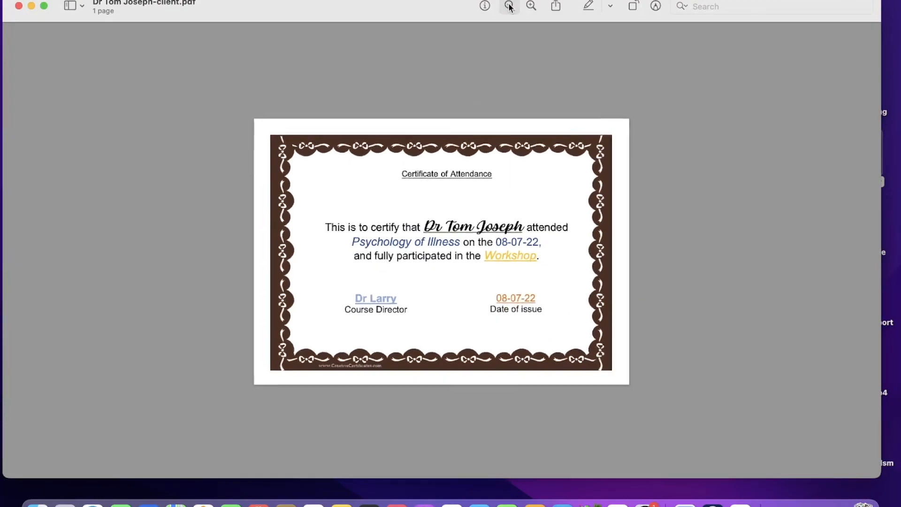
{"action": "left_click", "coordinate": [508, 6]}
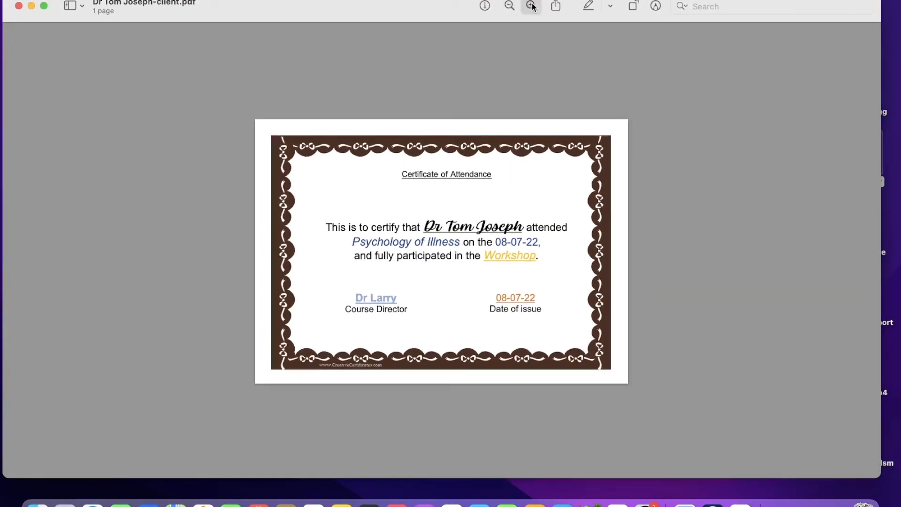
{"action": "left_click", "coordinate": [509, 7]}
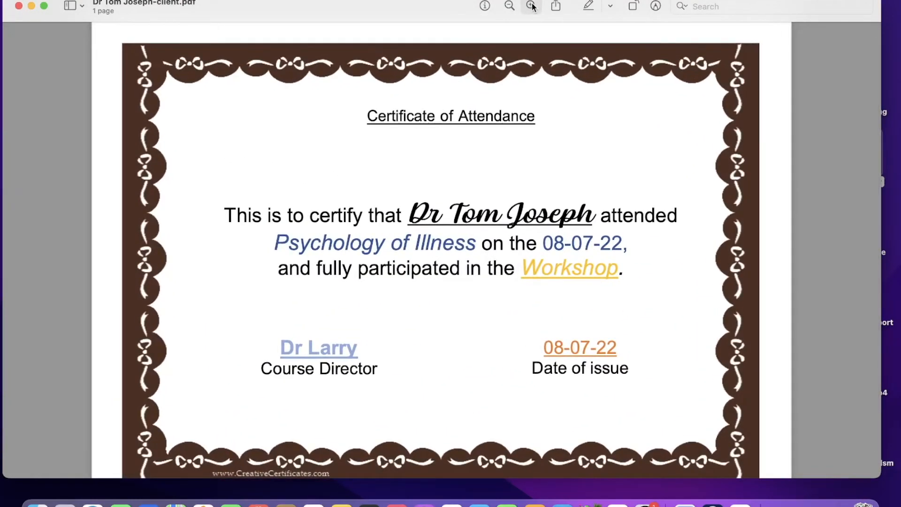
{"action": "left_click", "coordinate": [507, 6]}
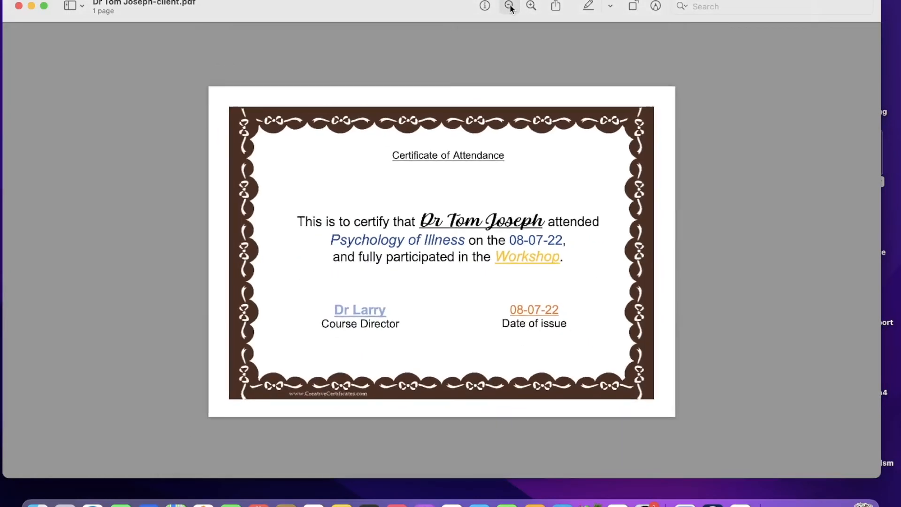
{"action": "left_click", "coordinate": [508, 7]}
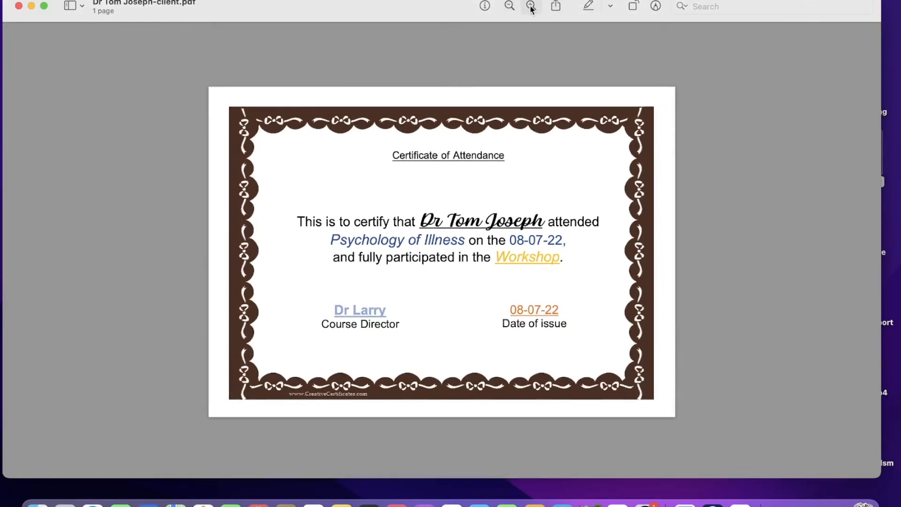
{"action": "mouse_move", "coordinate": [529, 7]}
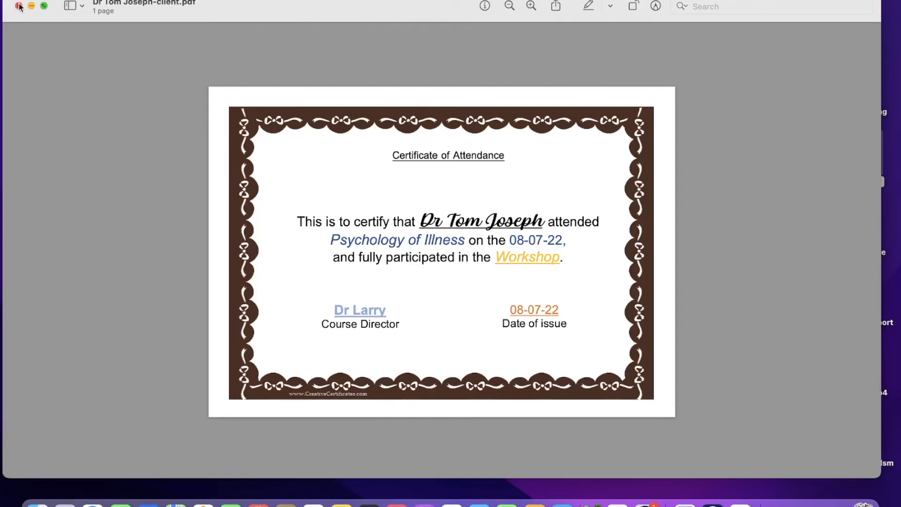
{"action": "mouse_move", "coordinate": [369, 114]}
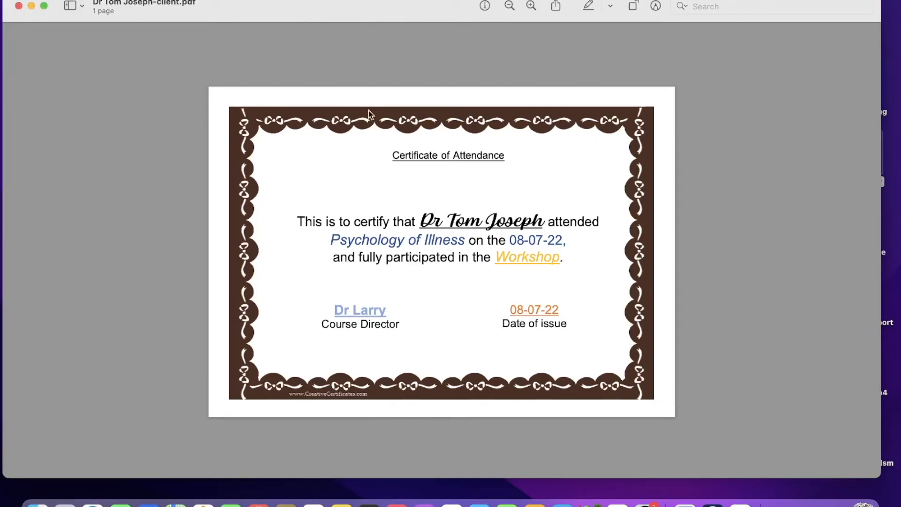
{"action": "mouse_move", "coordinate": [583, 272]}
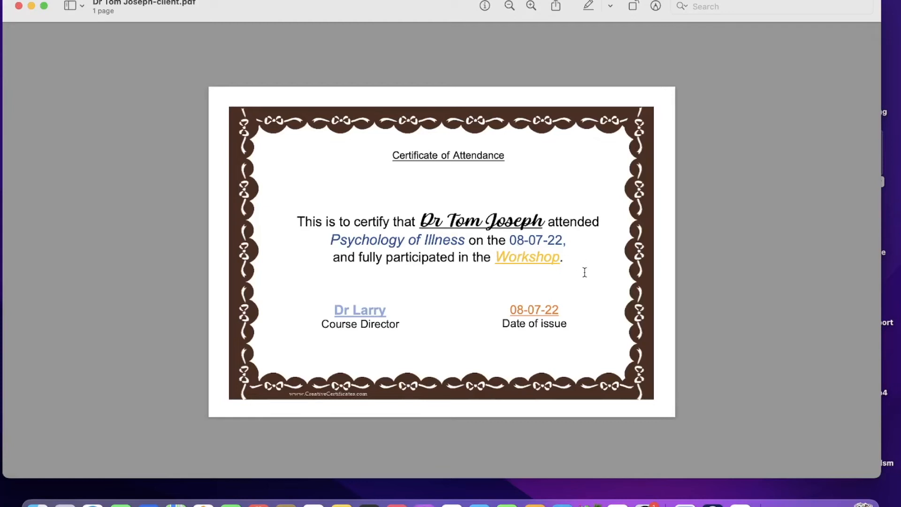
{"action": "mouse_move", "coordinate": [662, 212]}
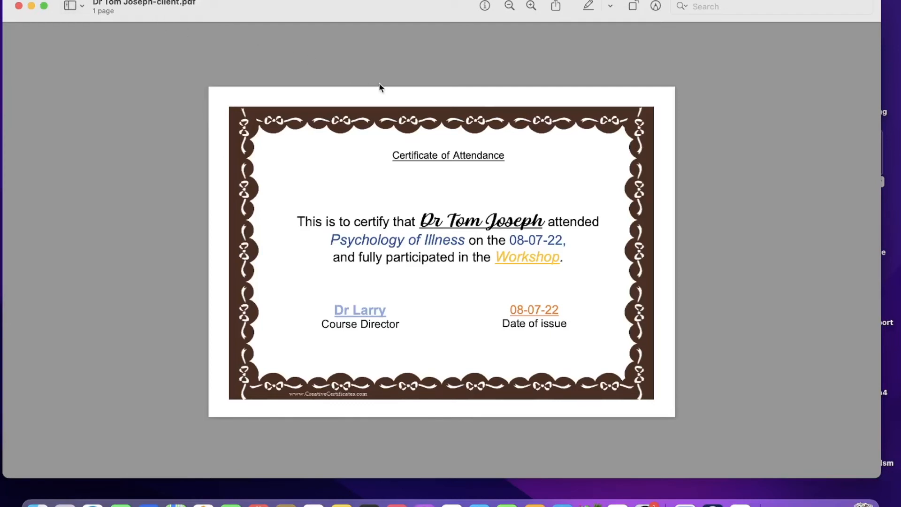
{"action": "mouse_move", "coordinate": [625, 363]}
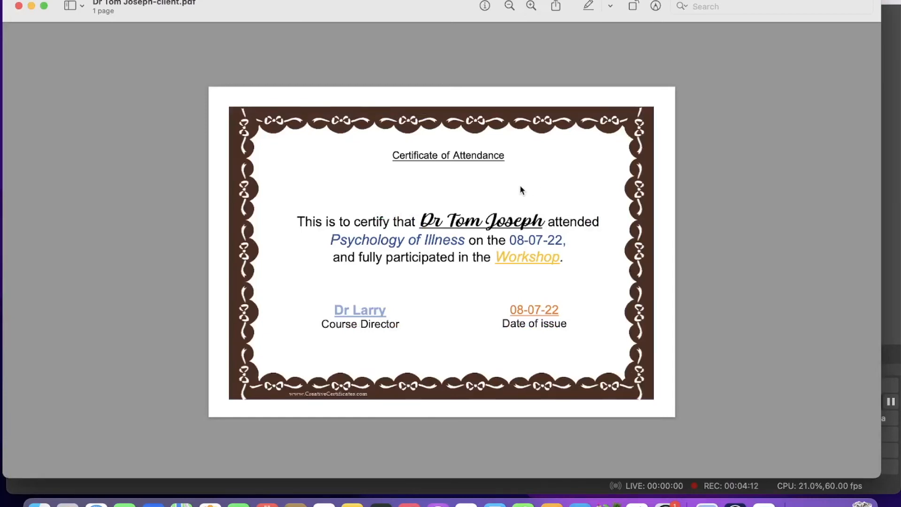
{"action": "mouse_move", "coordinate": [514, 191]}
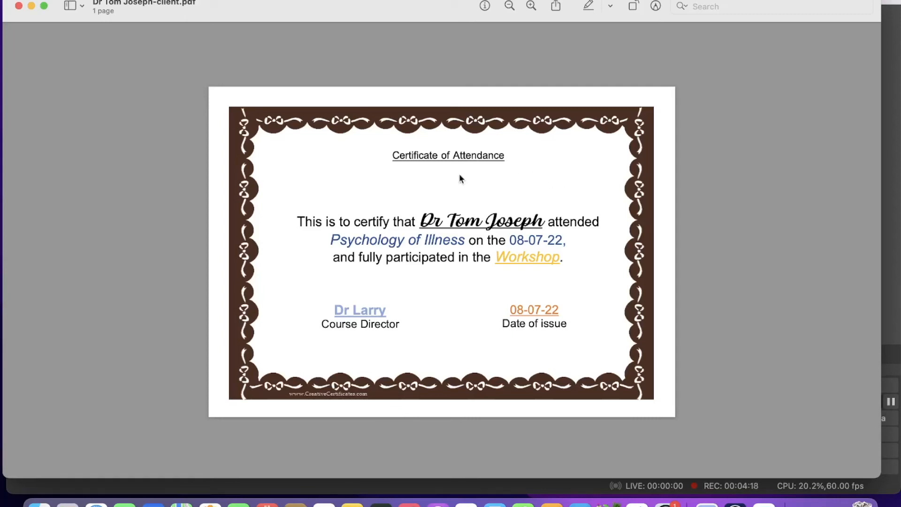
{"action": "mouse_move", "coordinate": [507, 160]}
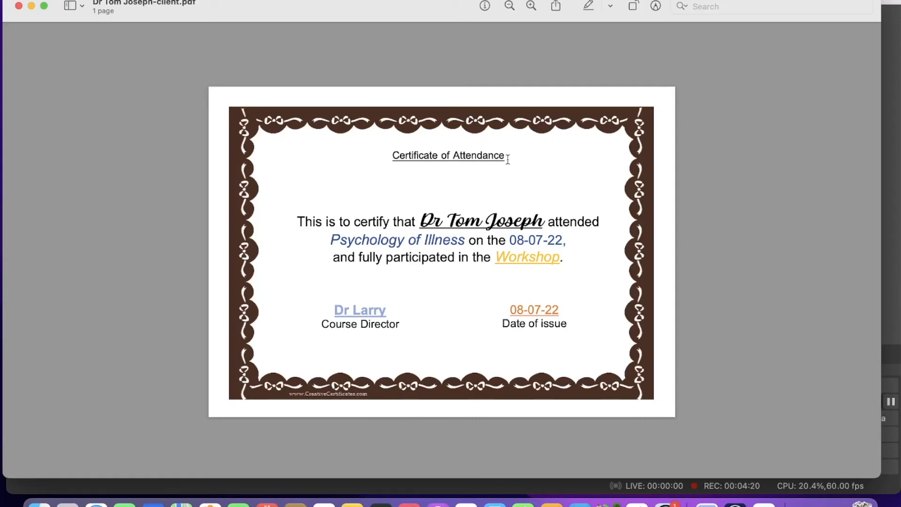
{"action": "mouse_move", "coordinate": [527, 169]}
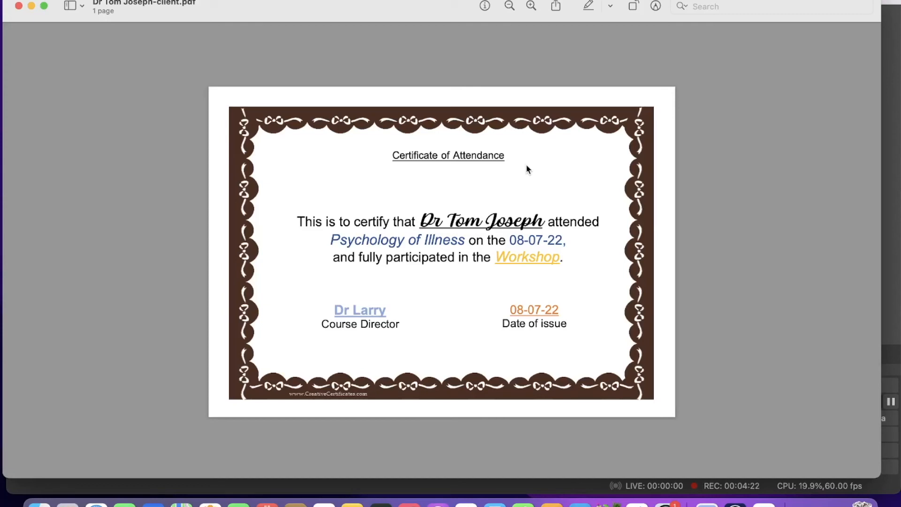